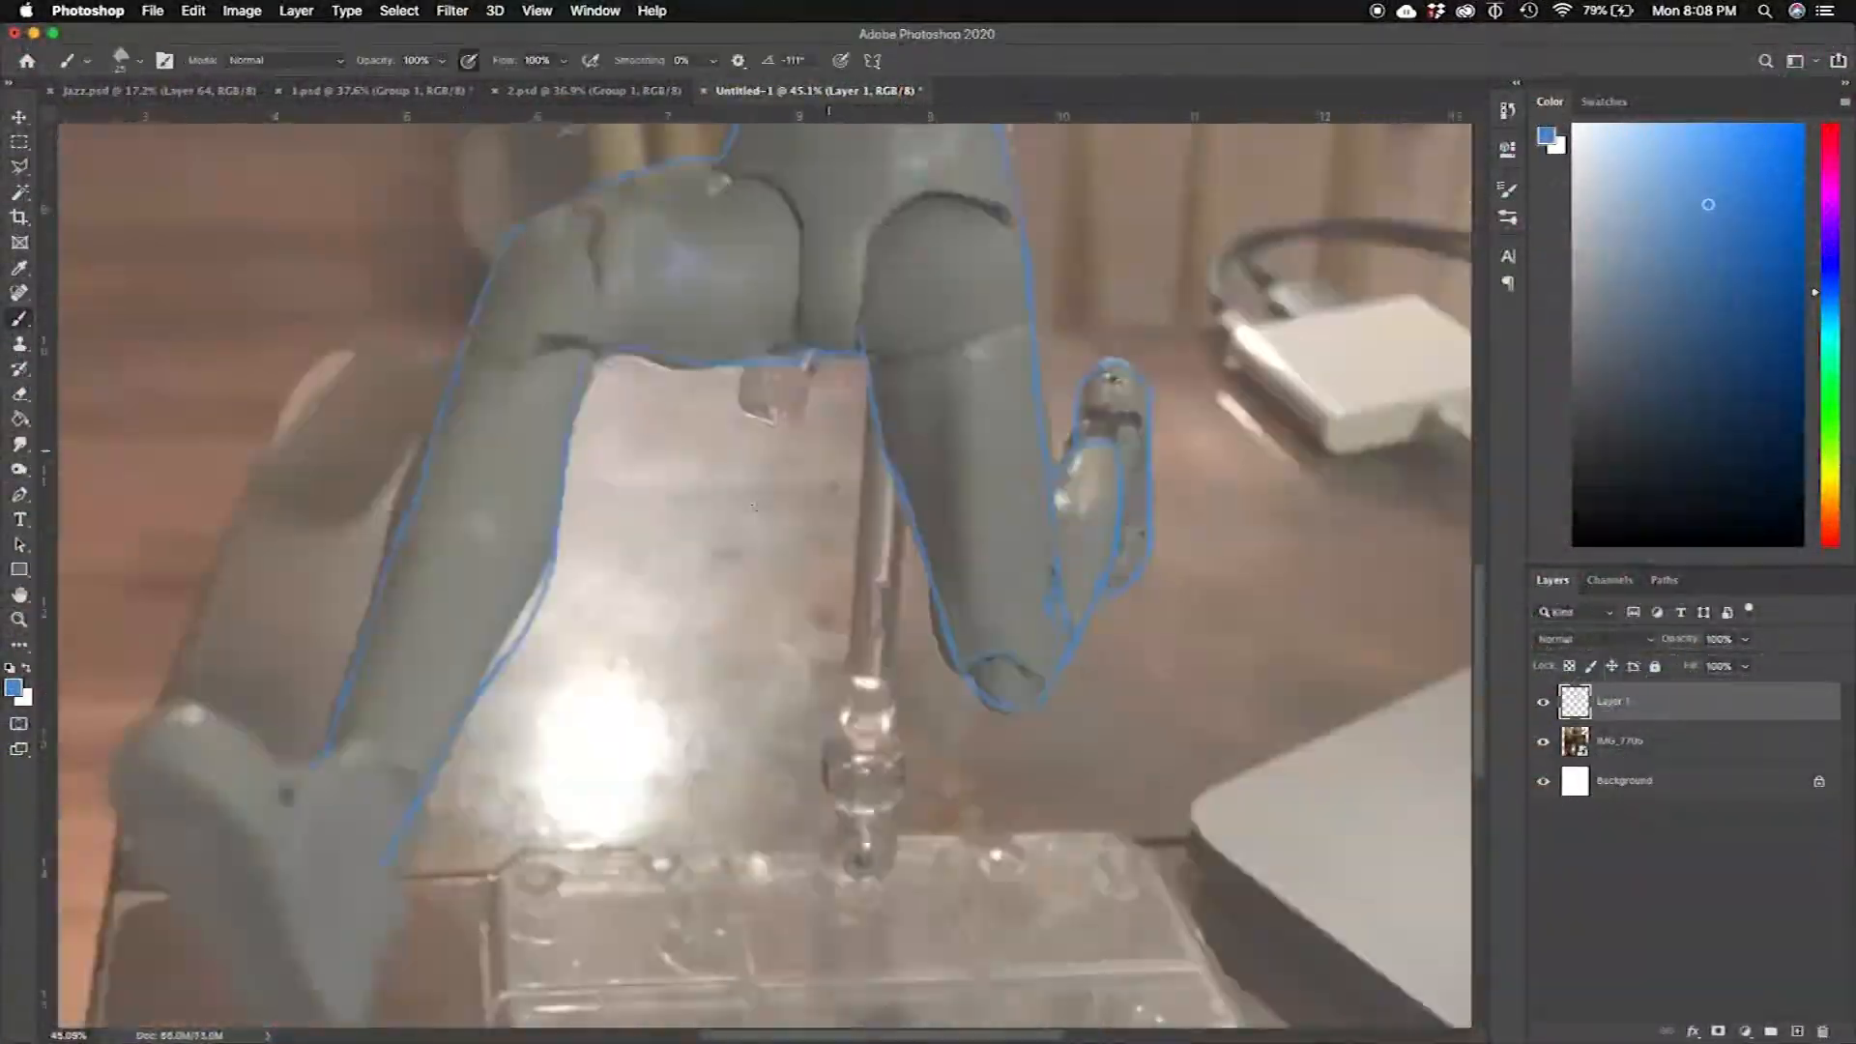
# Sketch the running figure in blue and reshape one hand with Free Transform
pyautogui.click(450, 12)
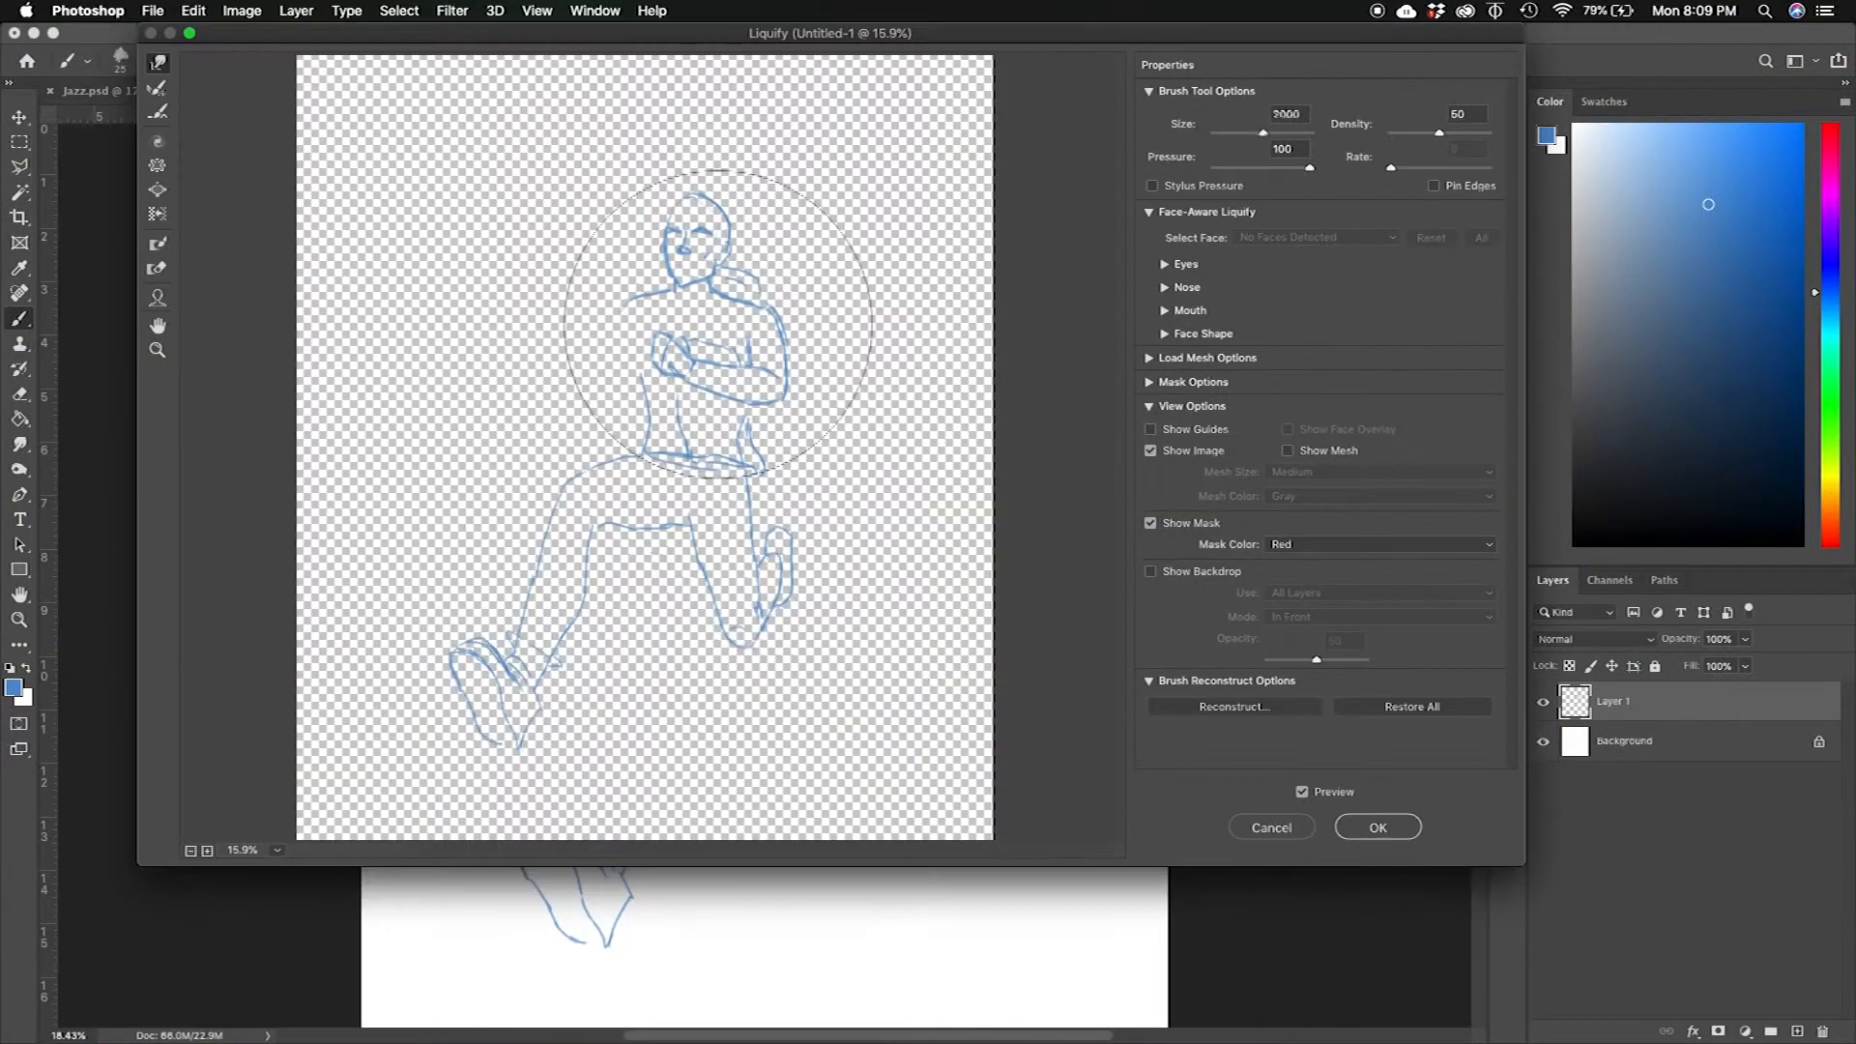
pyautogui.click(1375, 826)
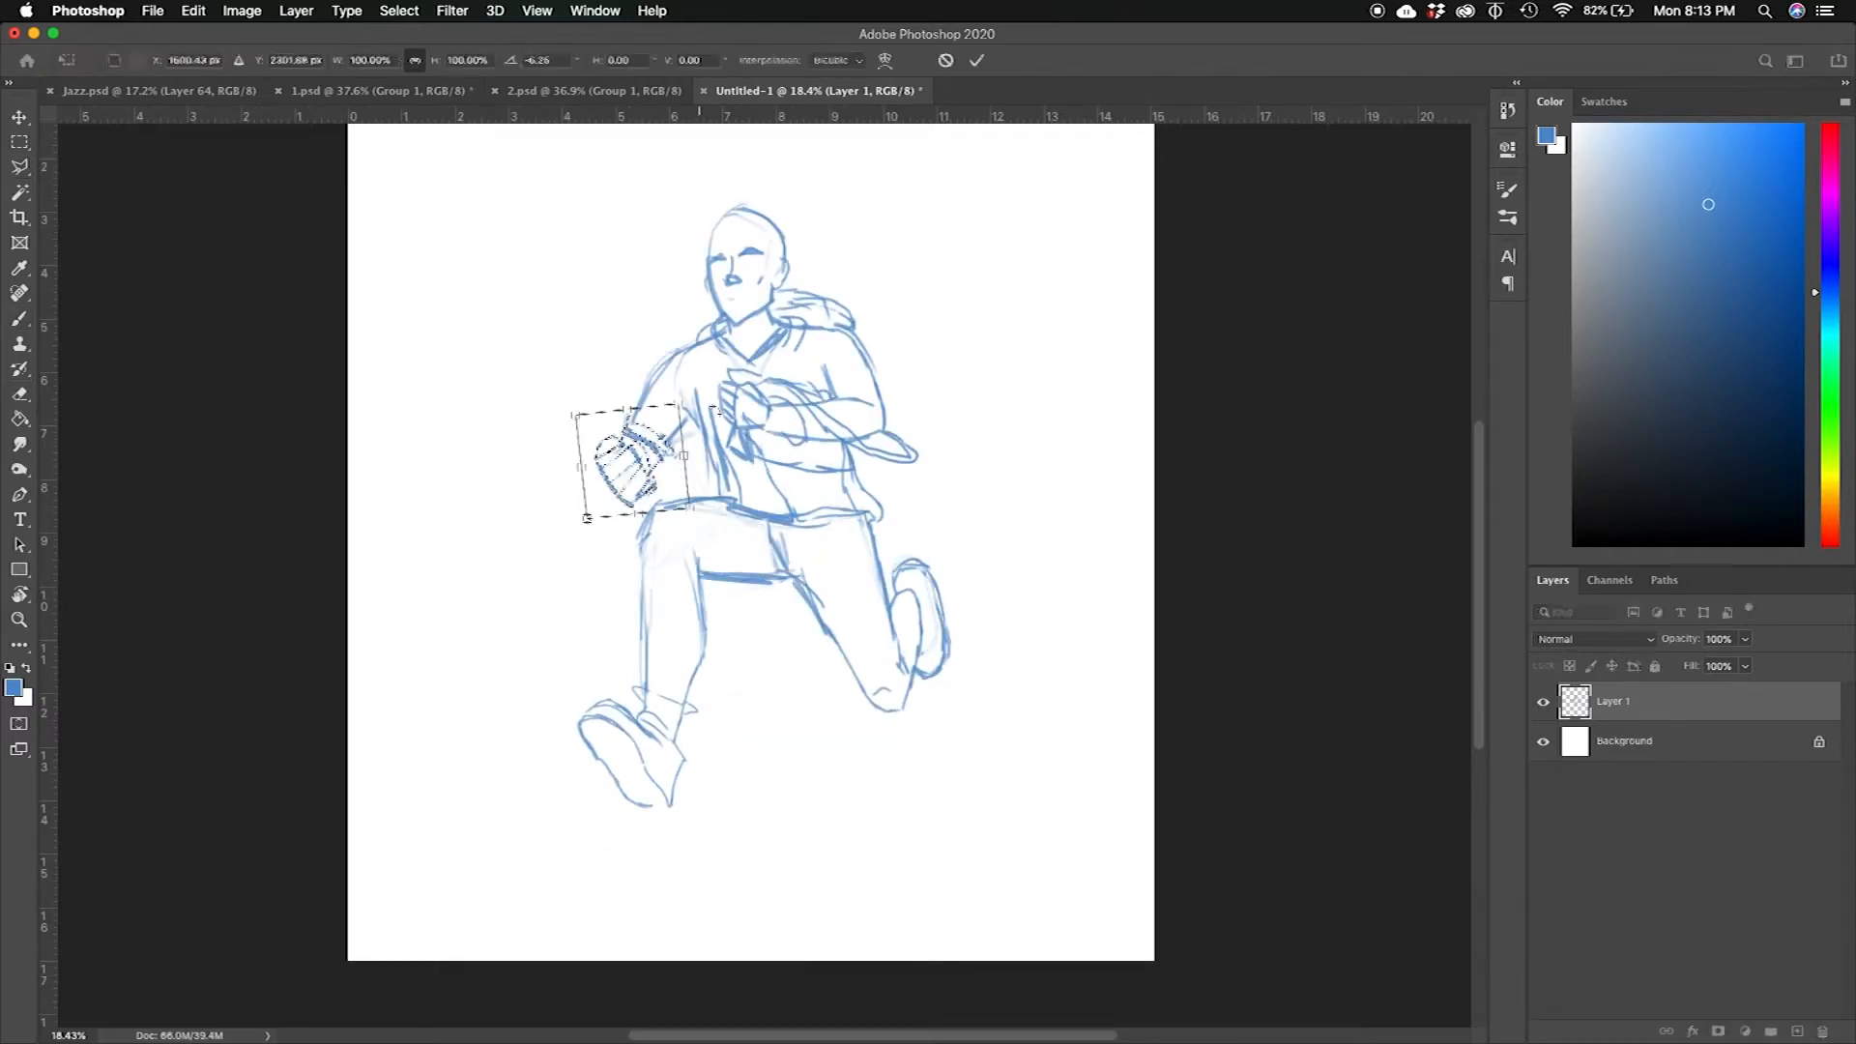
# Ink the hoodie, arms, pants and one shoe in black on Layer 2 over the sketch
pyautogui.click(451, 11)
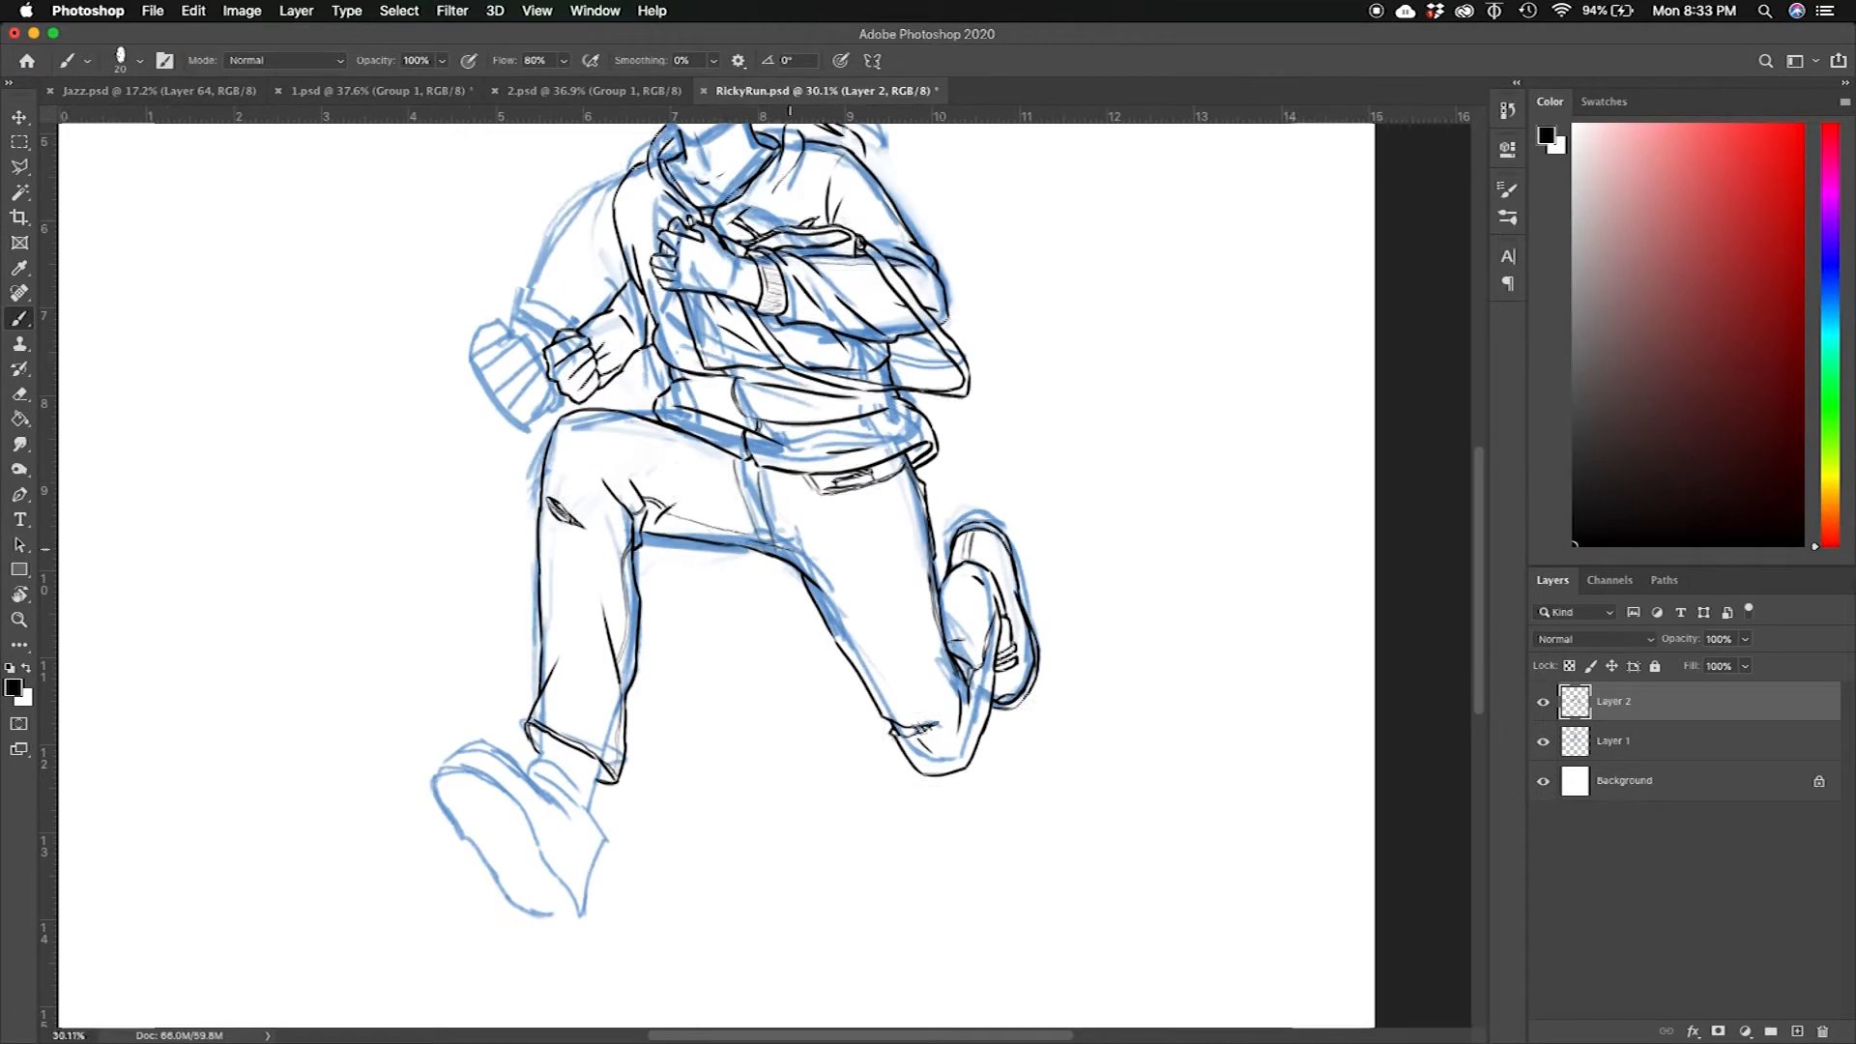
# Ink the face and hair, hide the blue sketch and start warping the face lines with Liquify
pyautogui.scroll(-3)
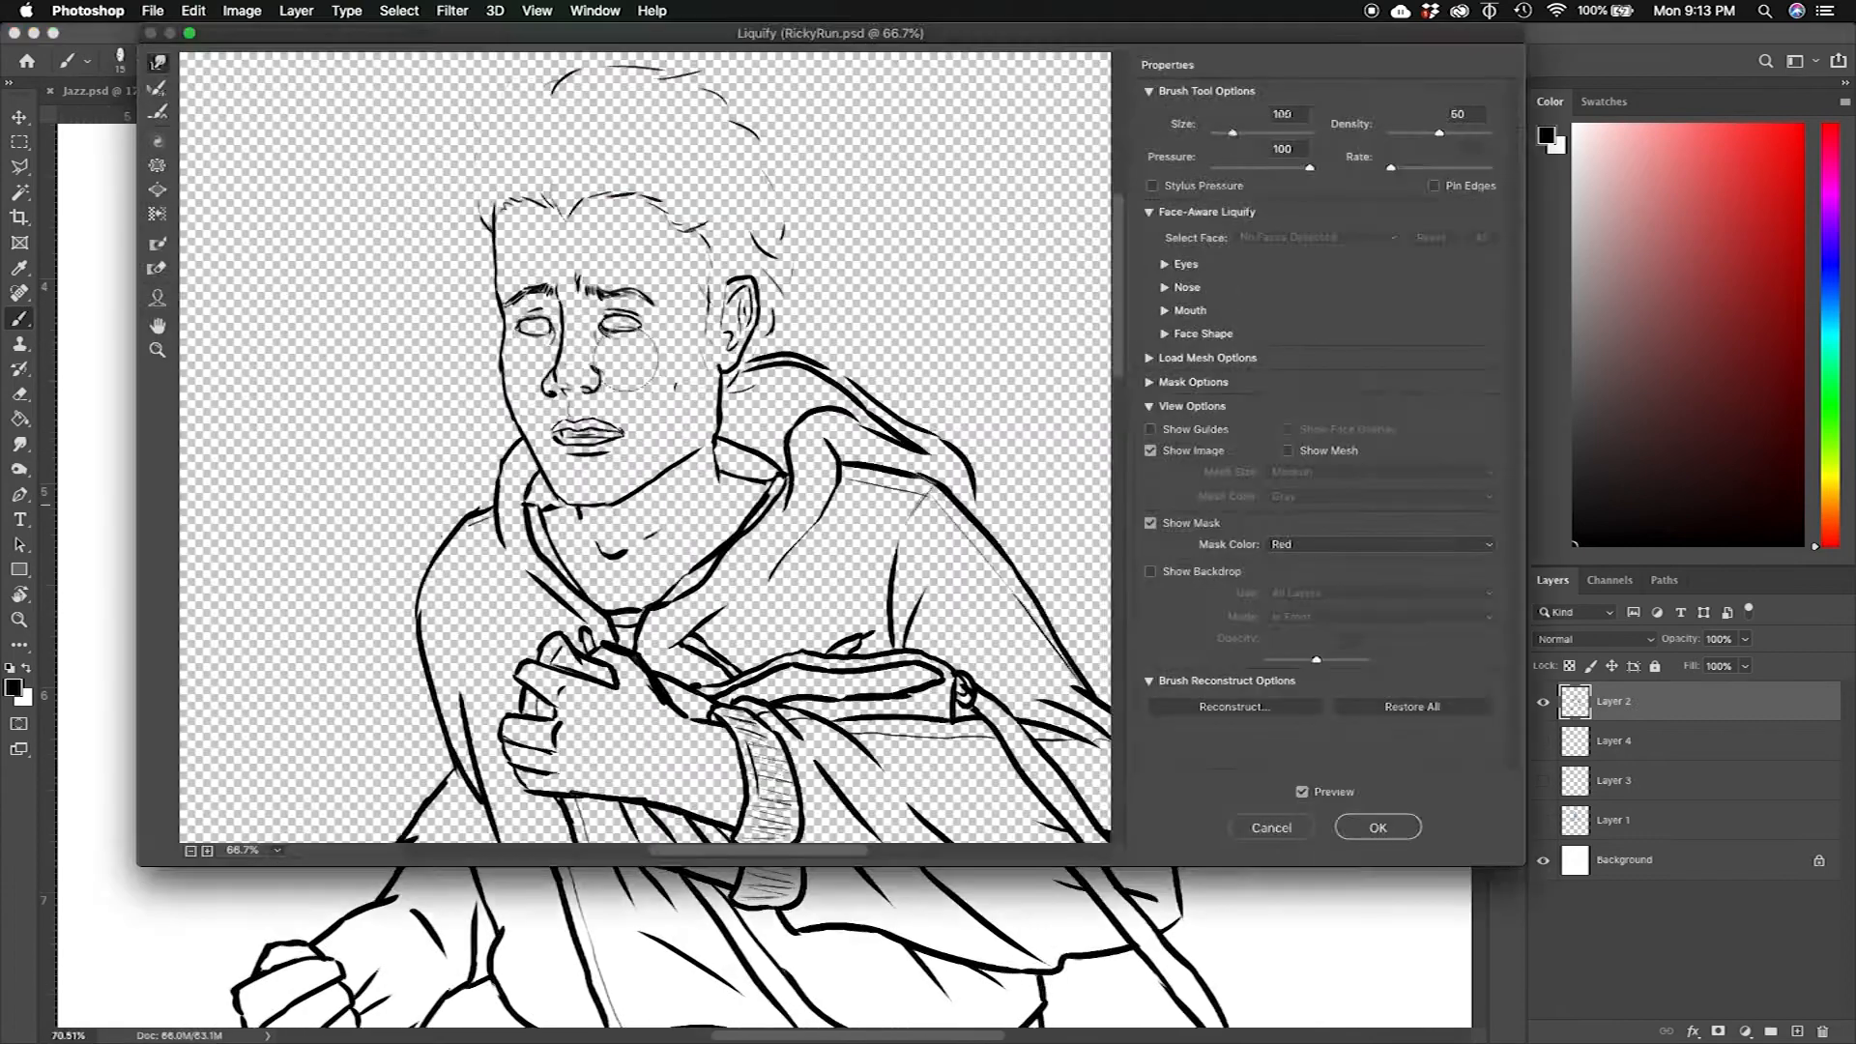
# Paint skin tones, dark hair and the black hoodie, then pick a warm red for the cheeks
pyautogui.click(1375, 825)
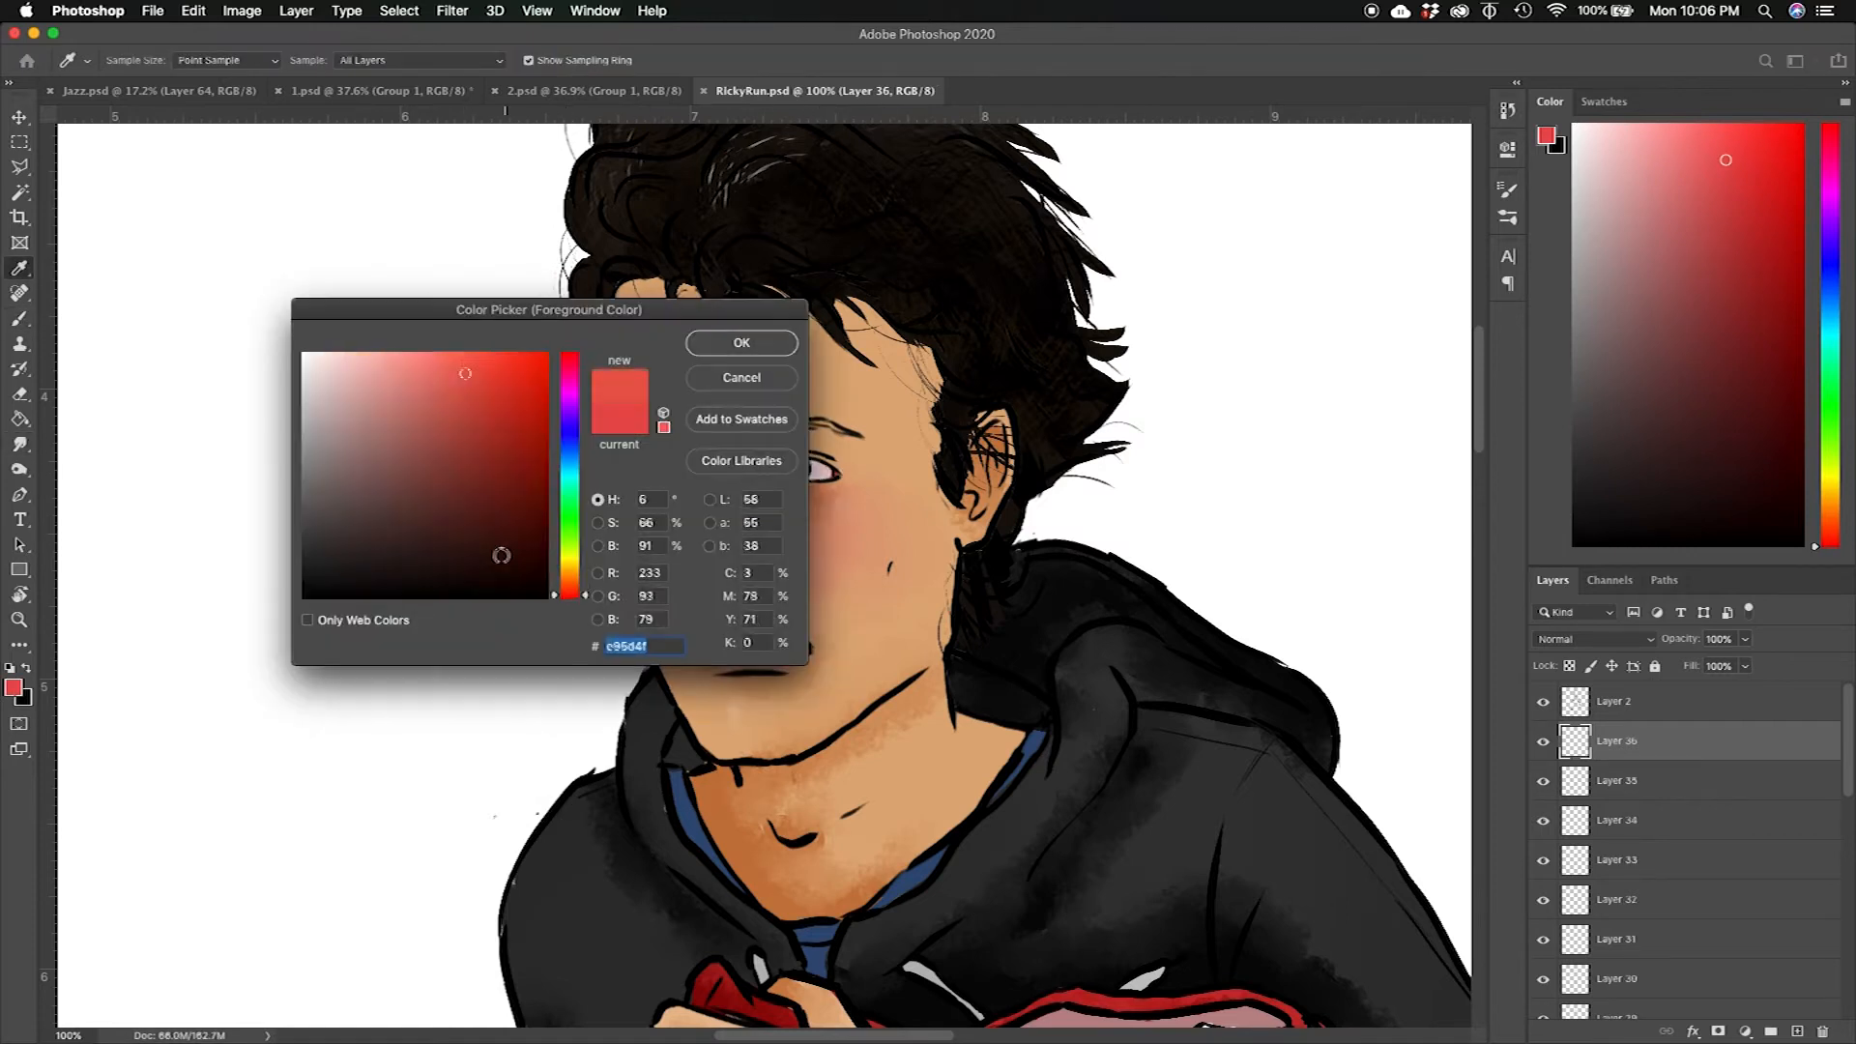
# Paint a grey textured background, red hoodie details, blue jeans and brown shoes
pyautogui.click(741, 343)
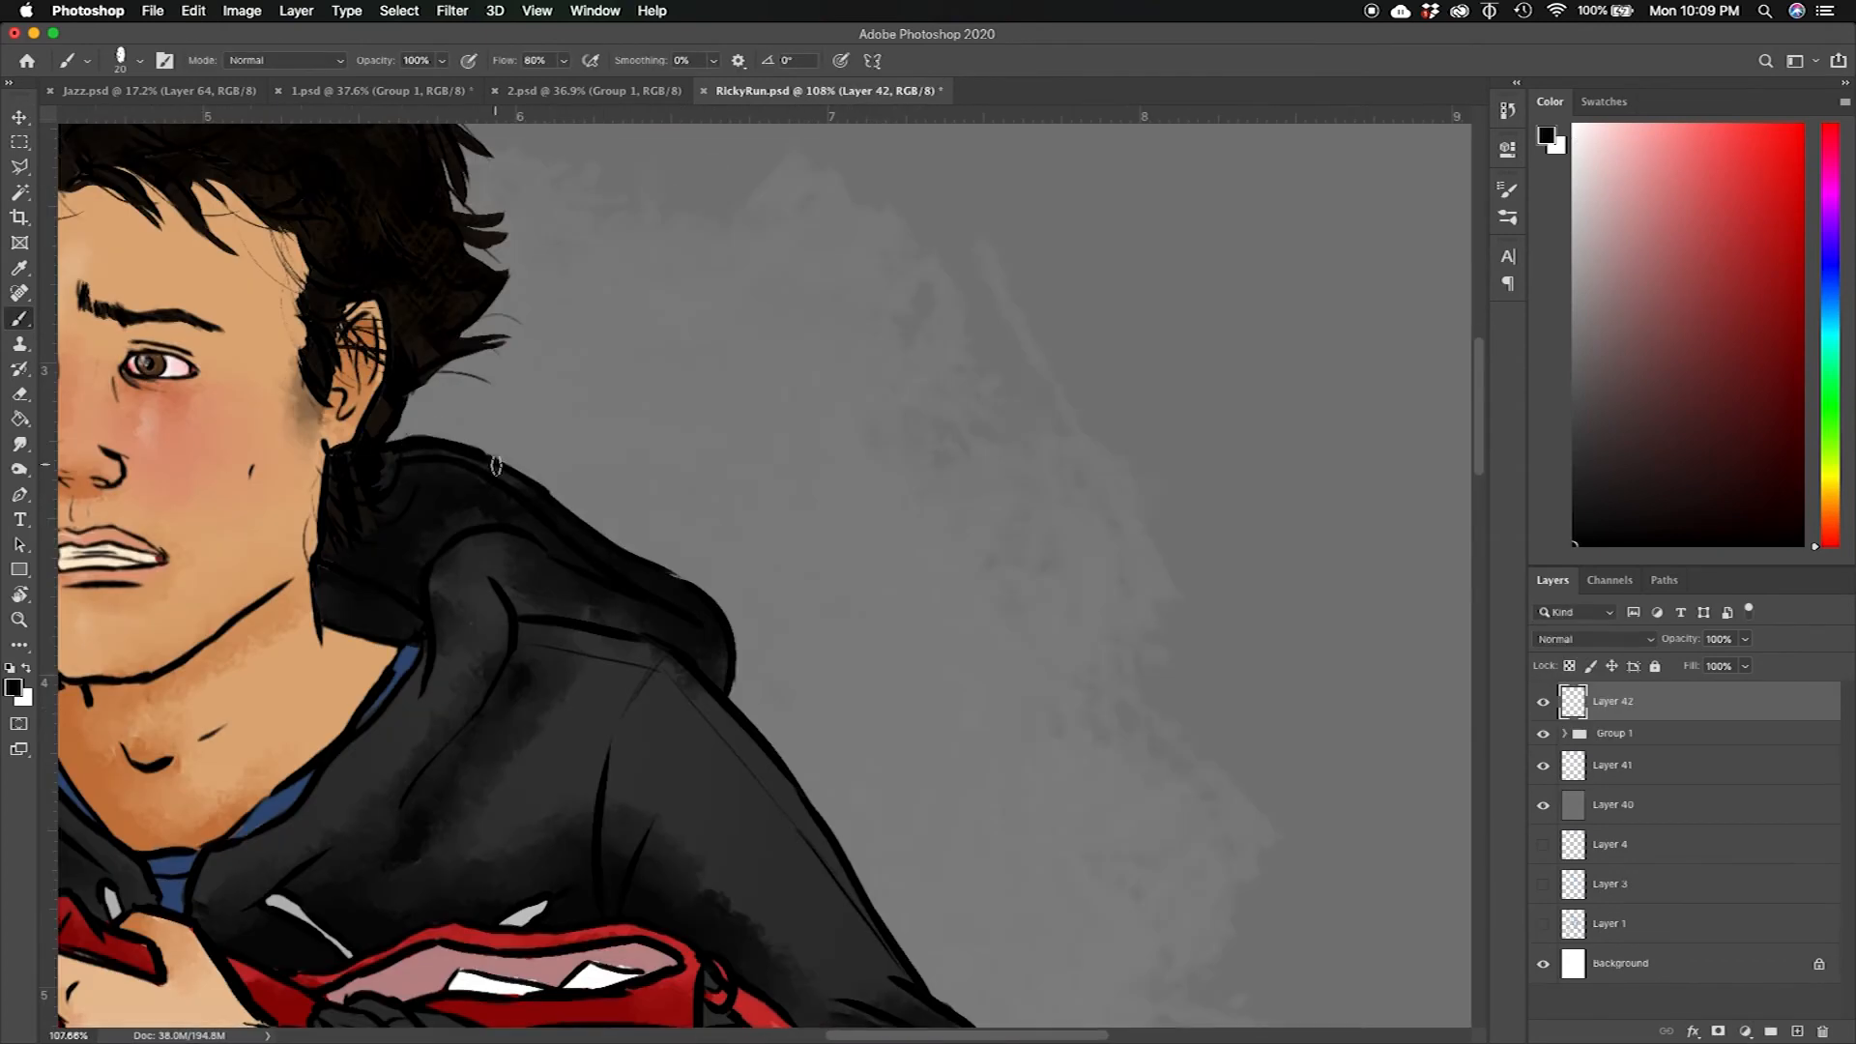
pyautogui.scroll(-3)
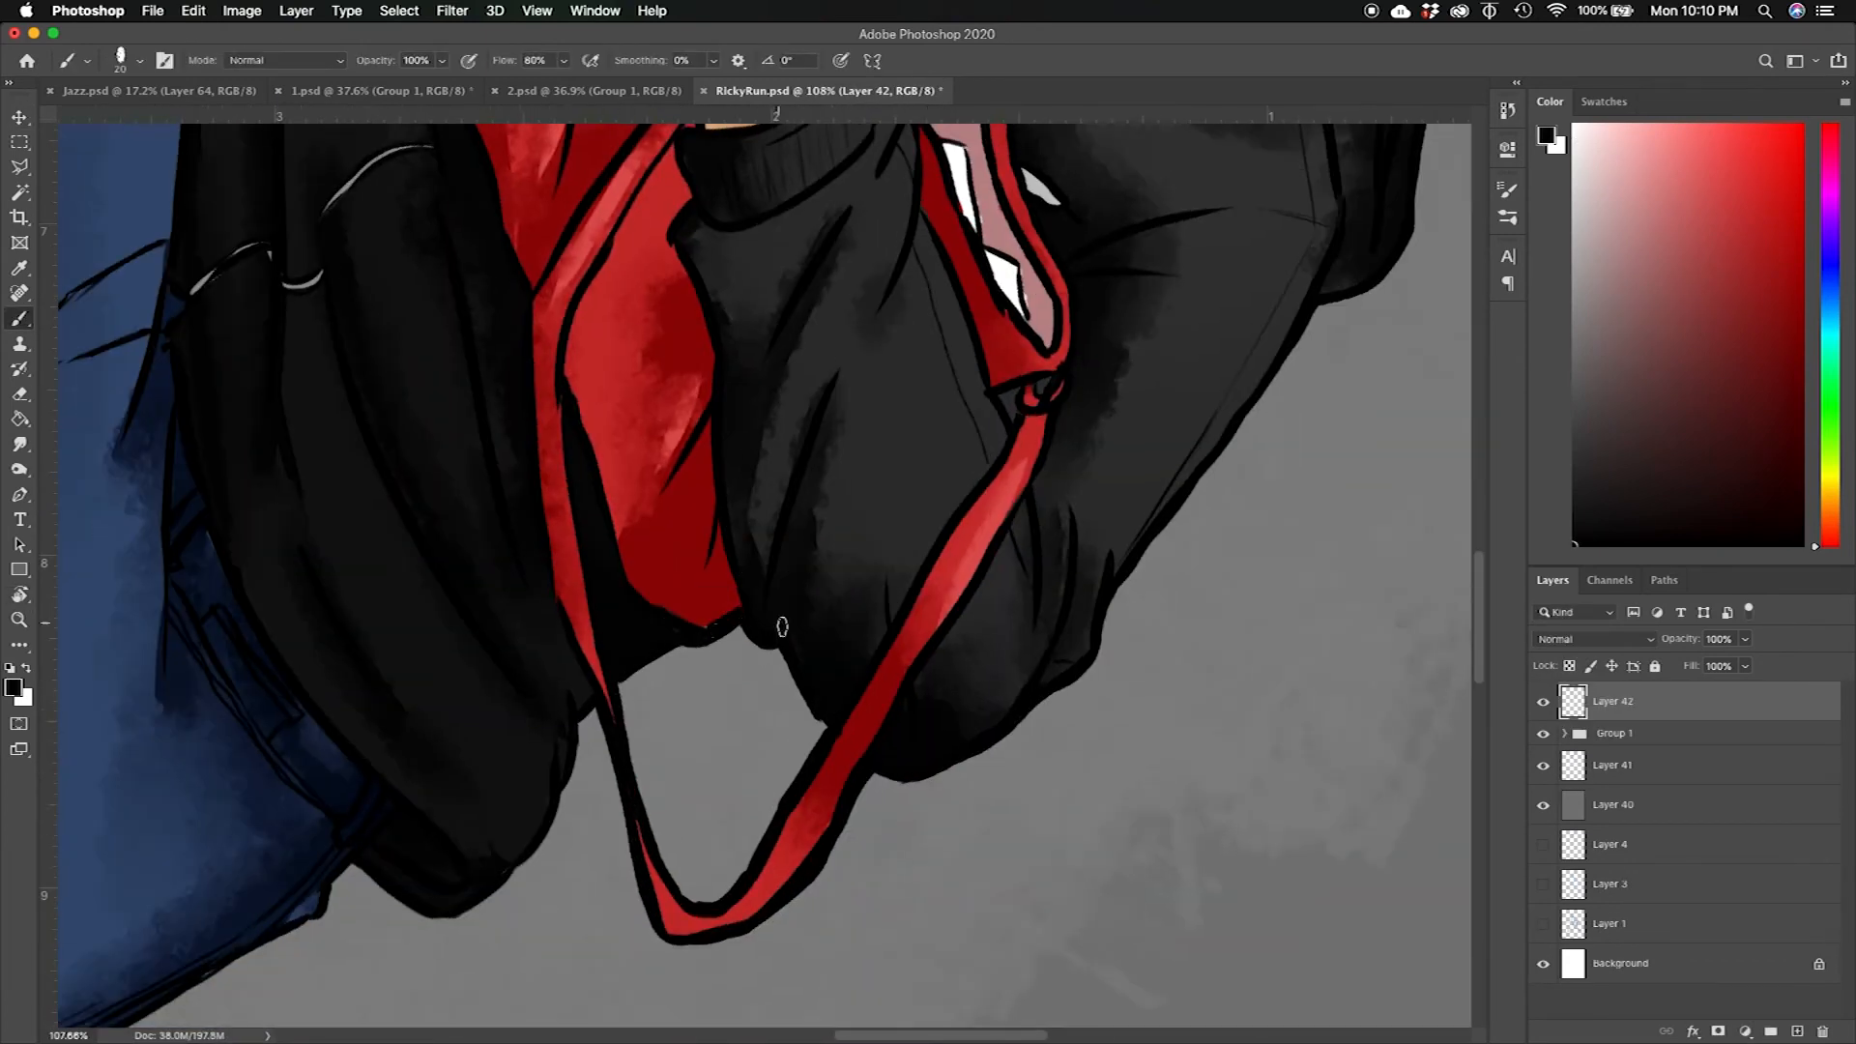
pyautogui.scroll(-3)
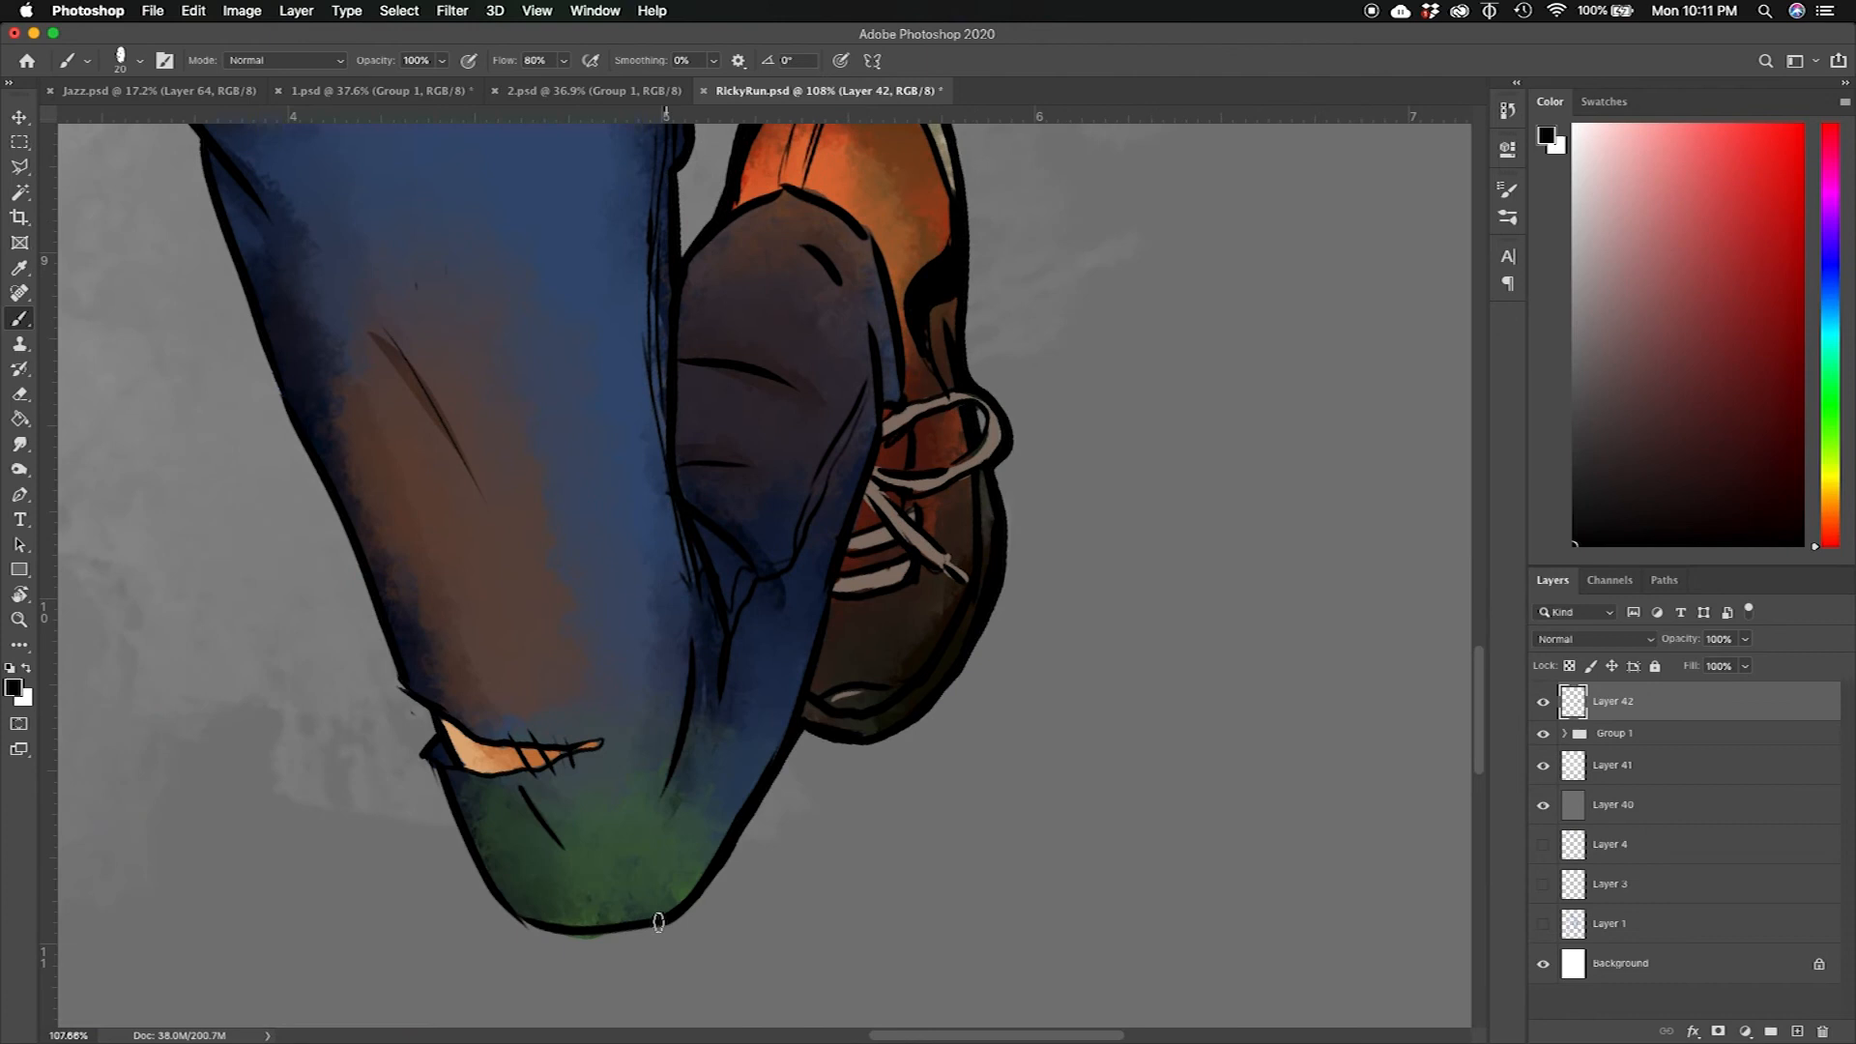